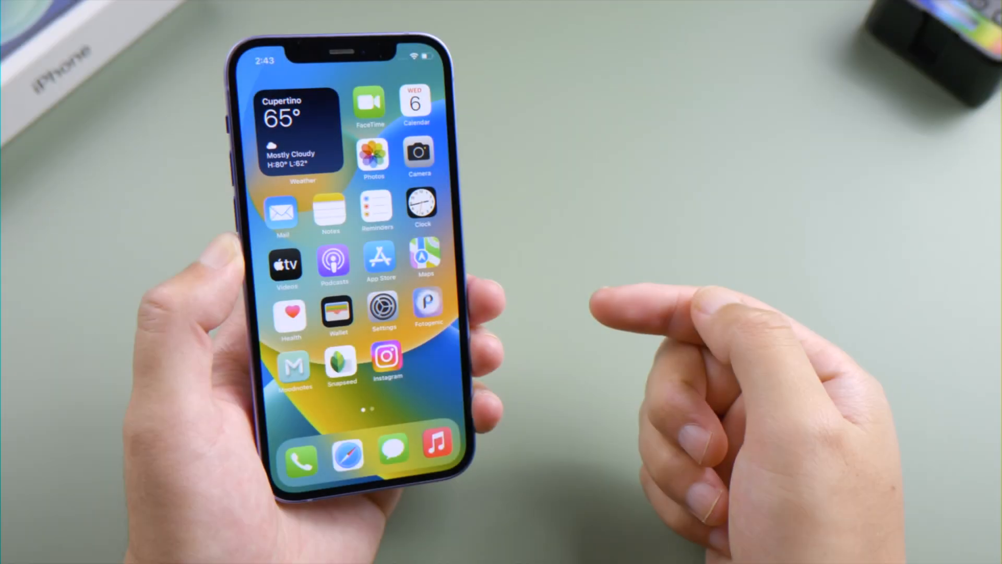
# Open Settings, go to General > Software Update, and start checking for an iOS update
pyautogui.click(387, 356)
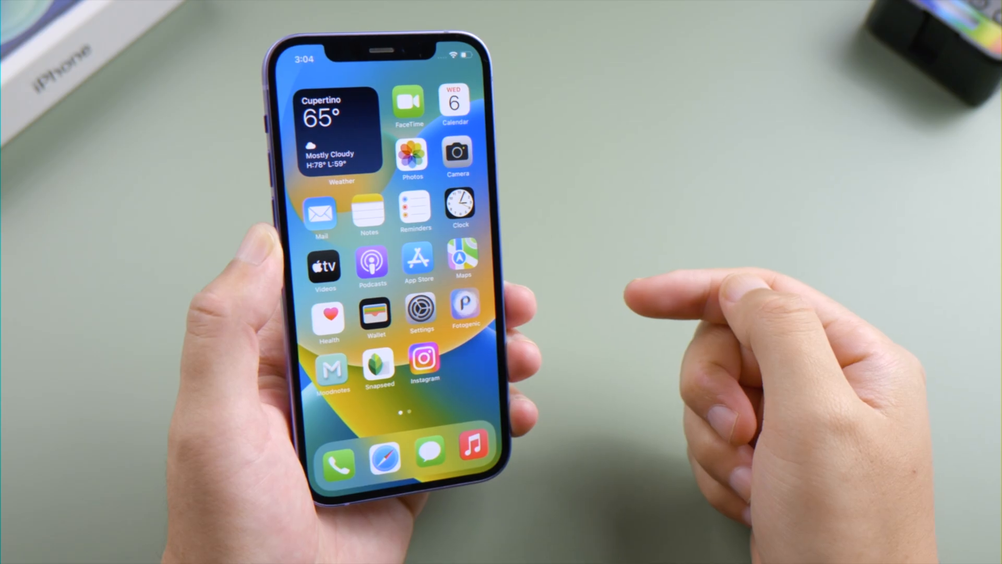
pyautogui.click(419, 310)
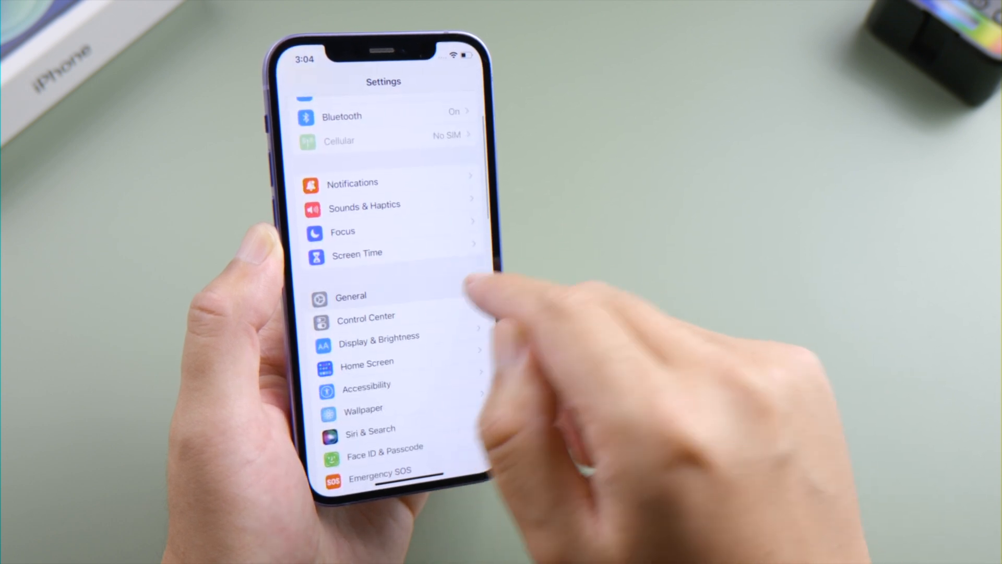
pyautogui.click(350, 296)
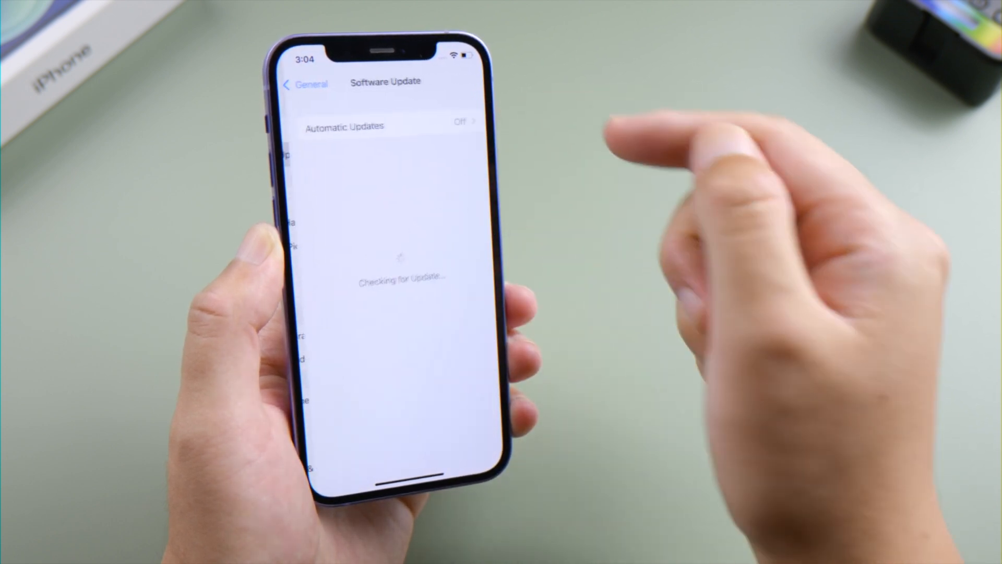